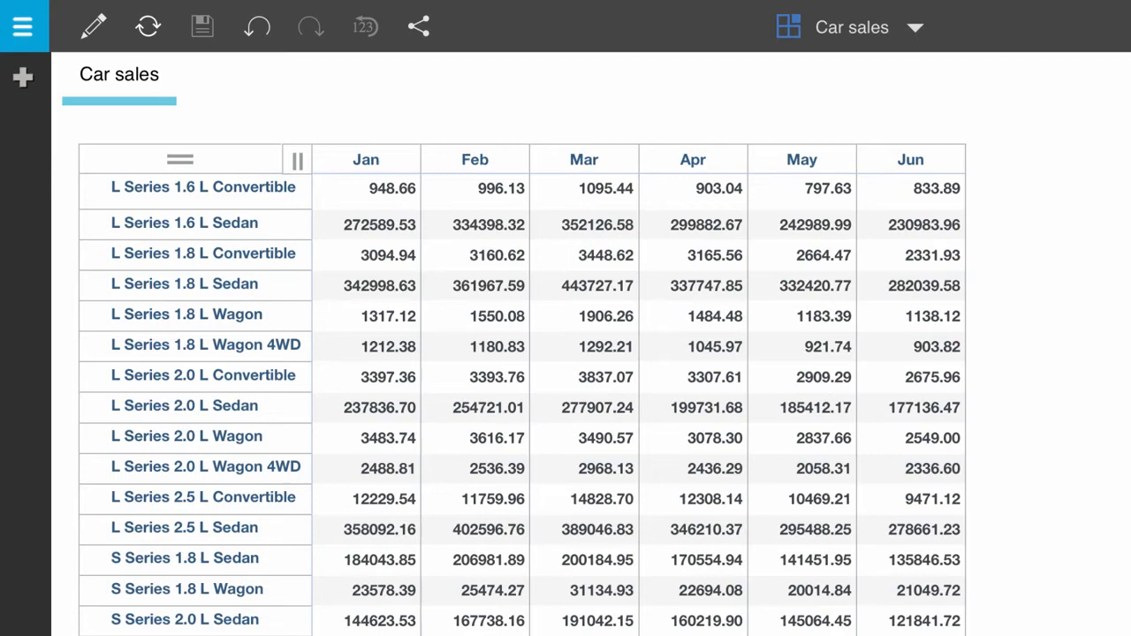
Bring up the Jan column's options in the Car sales crosstab
click(366, 159)
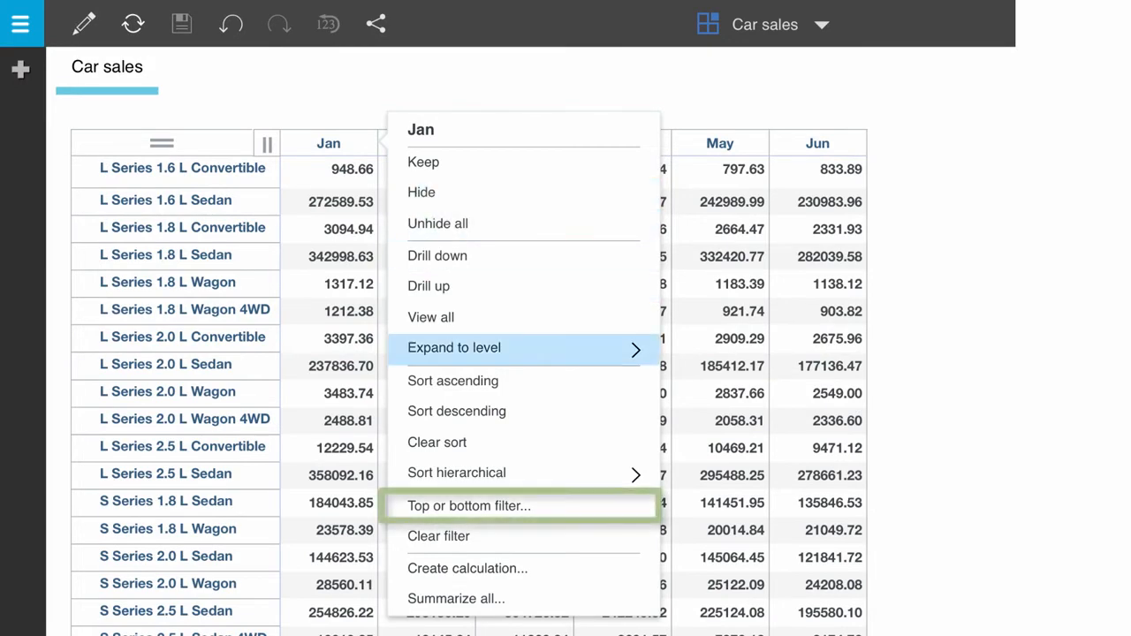
mouse_move(469, 505)
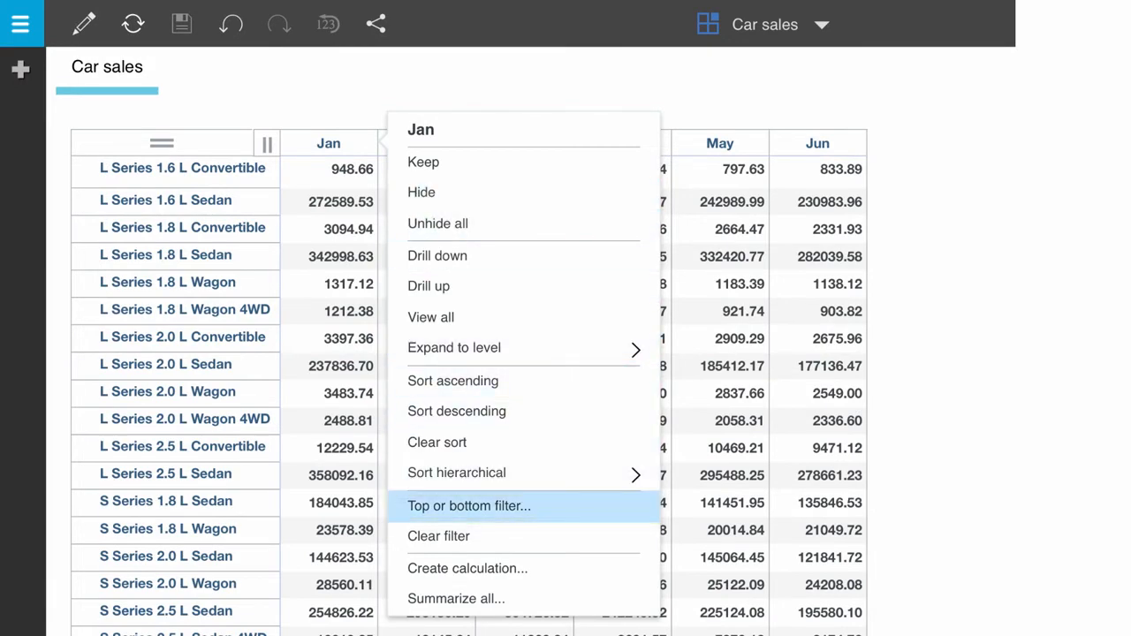
Apply a Top 5 filter by members on the Jan column
click(469, 506)
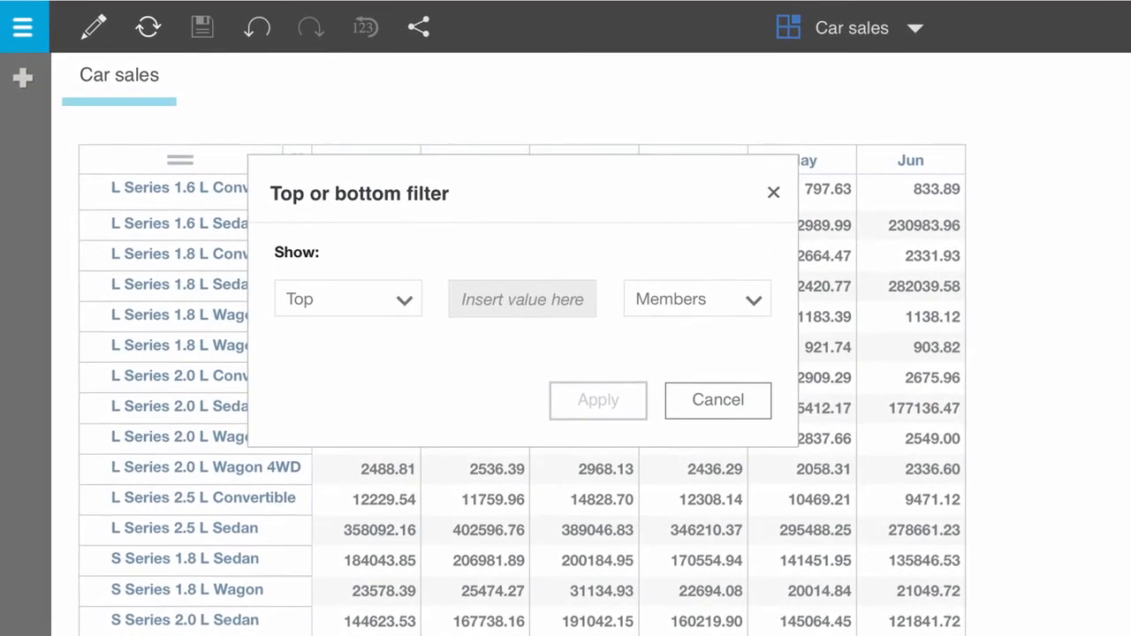
click(347, 298)
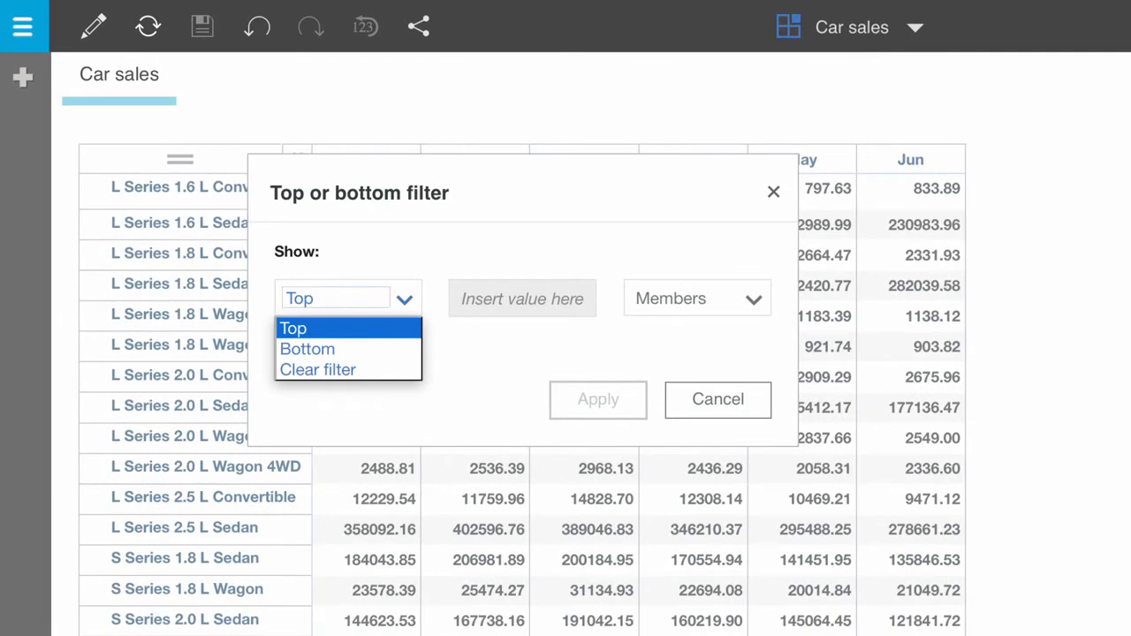
click(293, 328)
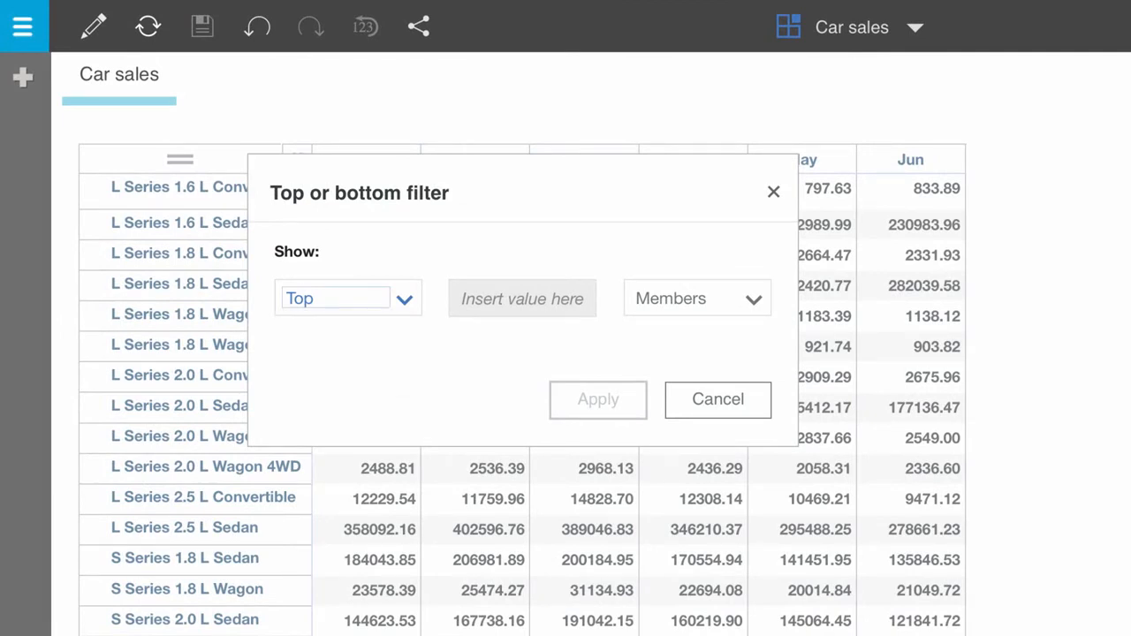
click(521, 298)
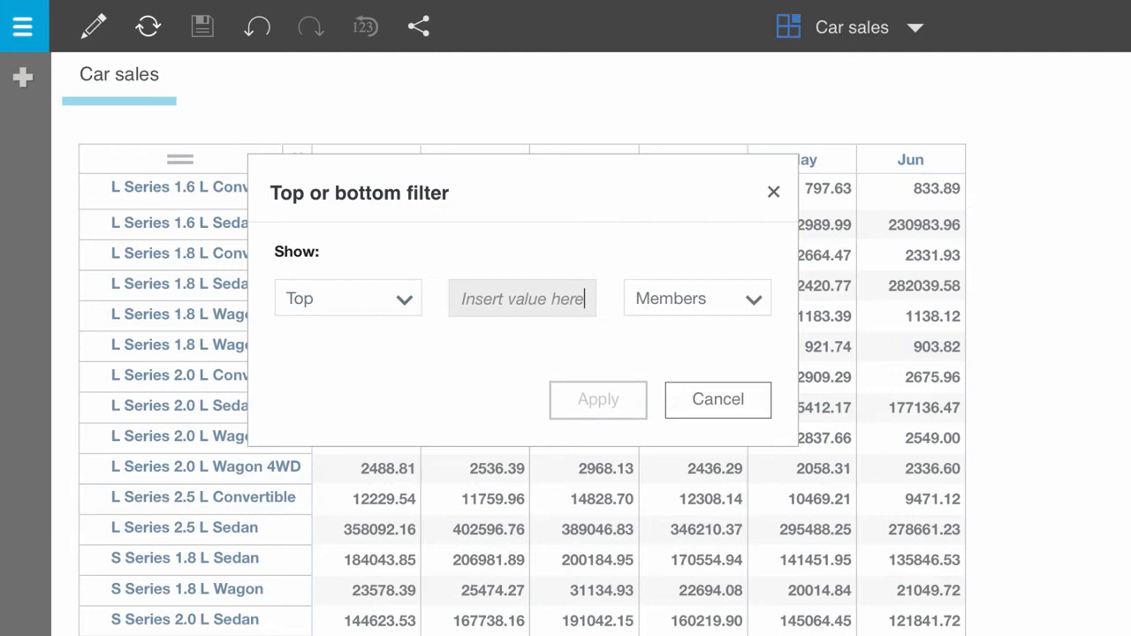
text(5)
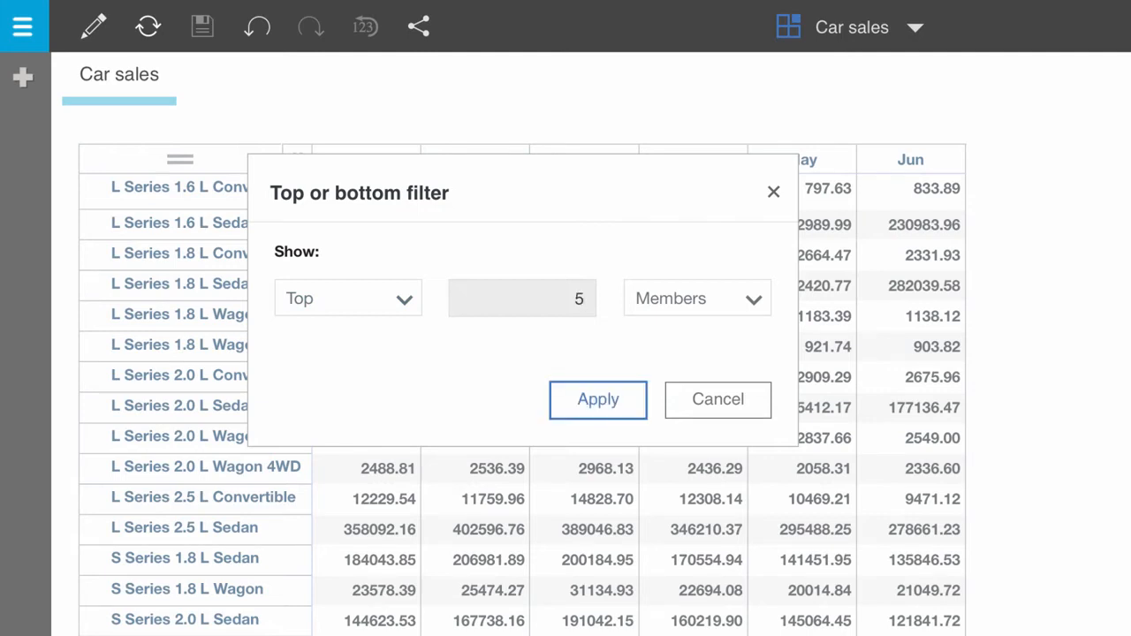
click(696, 298)
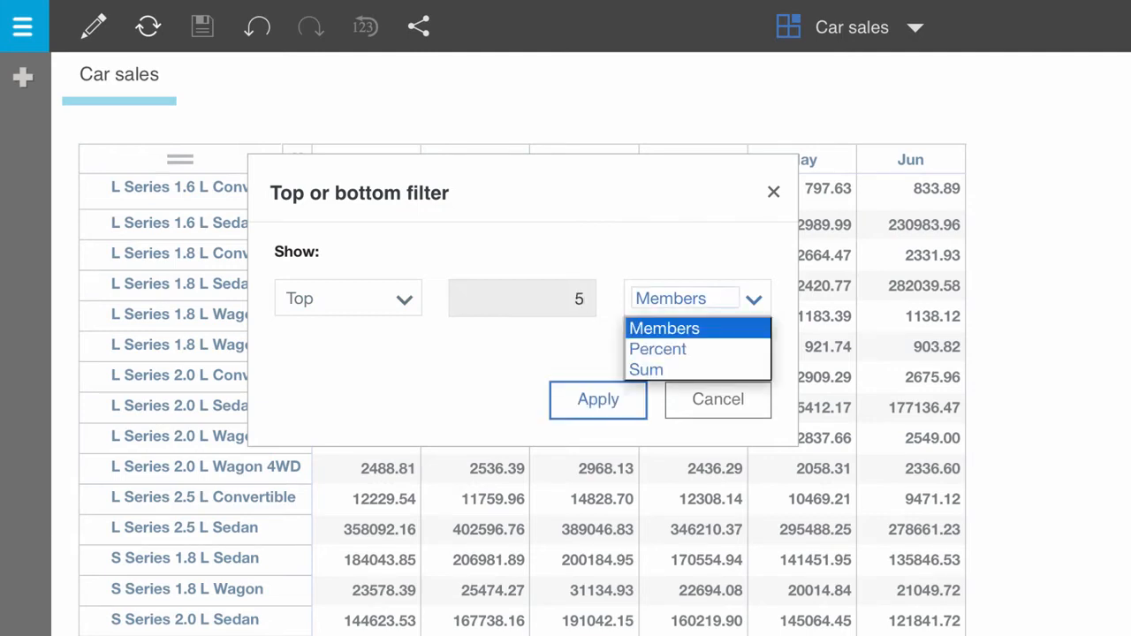
click(664, 328)
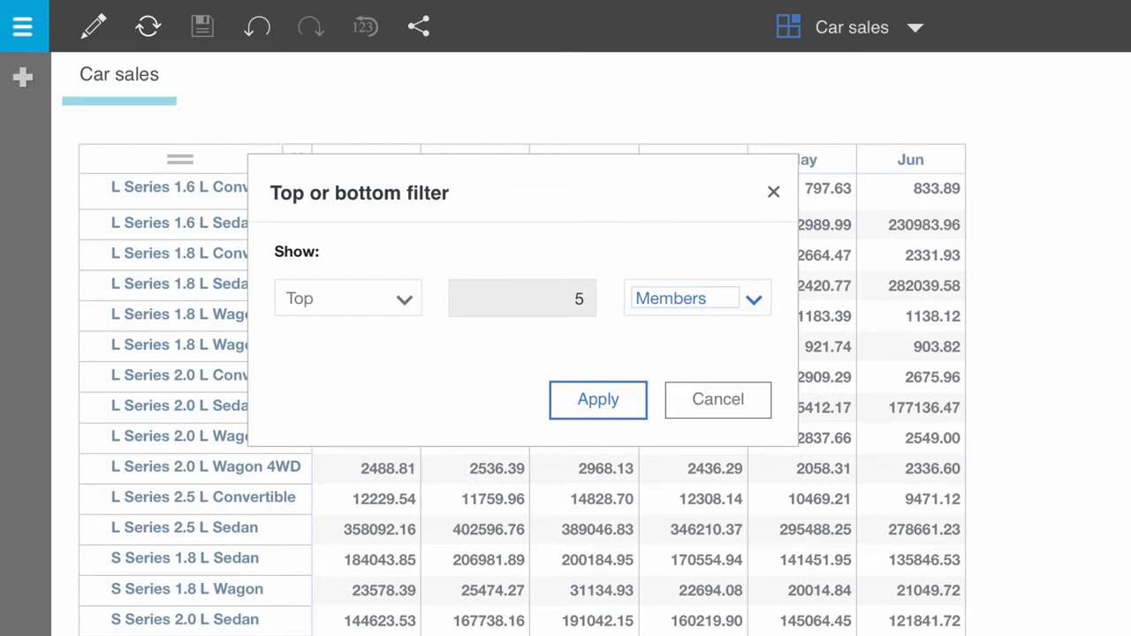
click(597, 399)
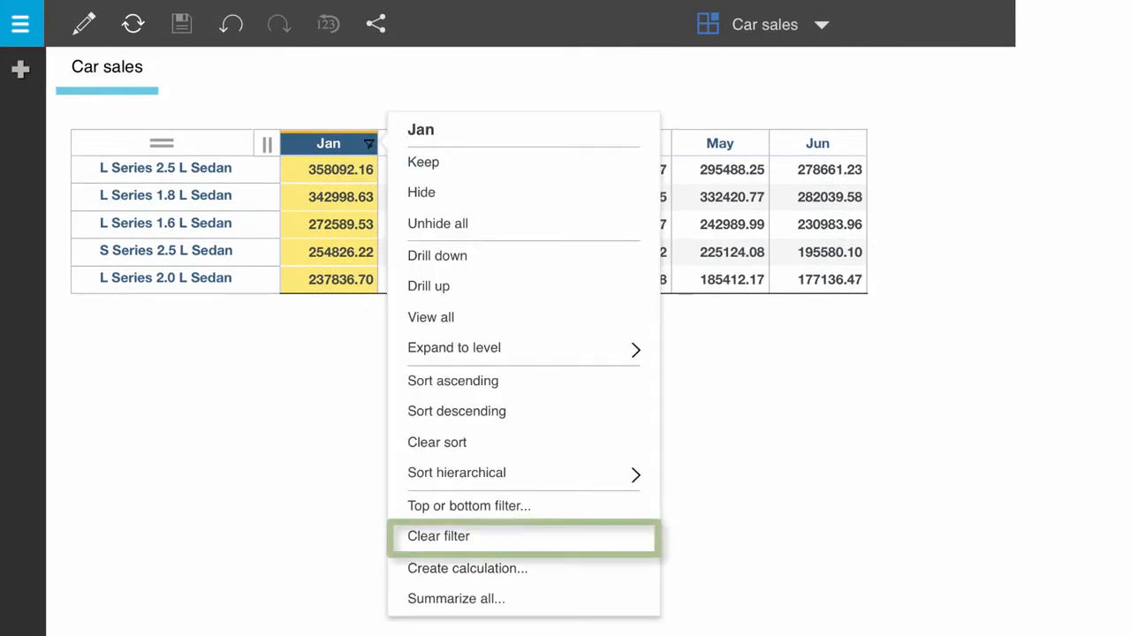
mouse_move(468, 505)
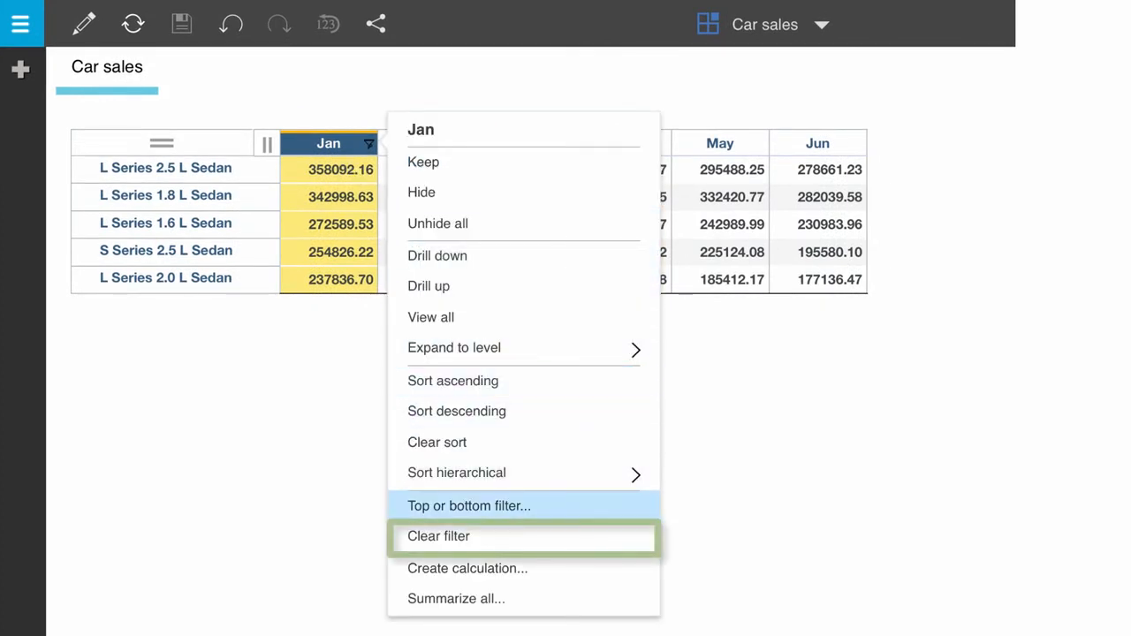
Clear the top-5 filter from the Jan column
click(439, 535)
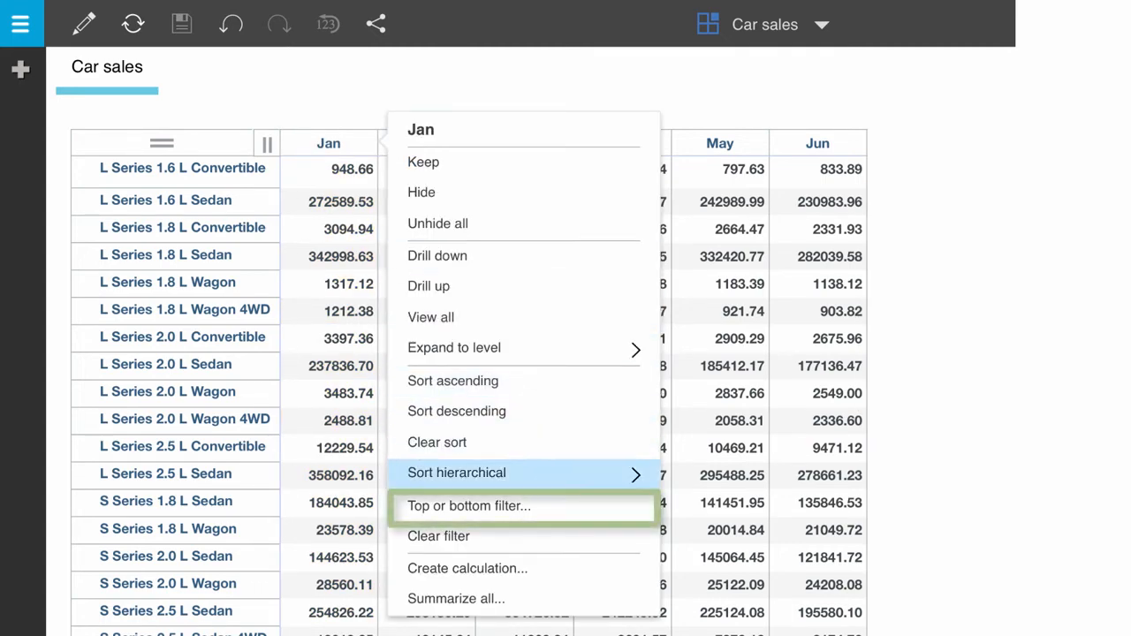
Set up a Top filter on Jan with limit 1000000 measured as Sum
click(469, 506)
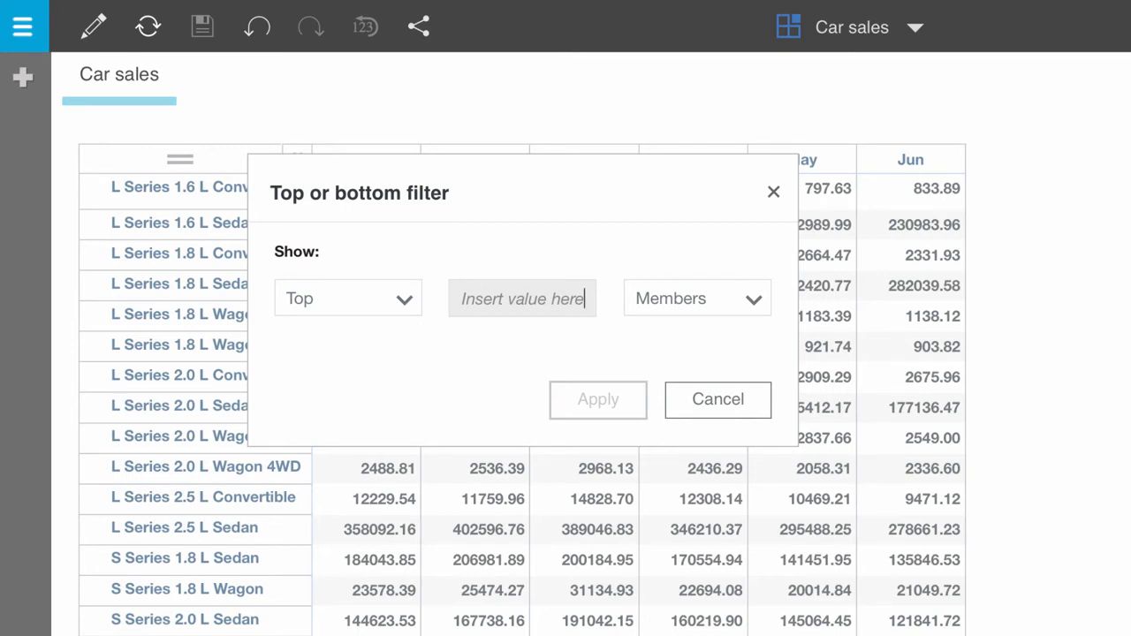
text(1000000)
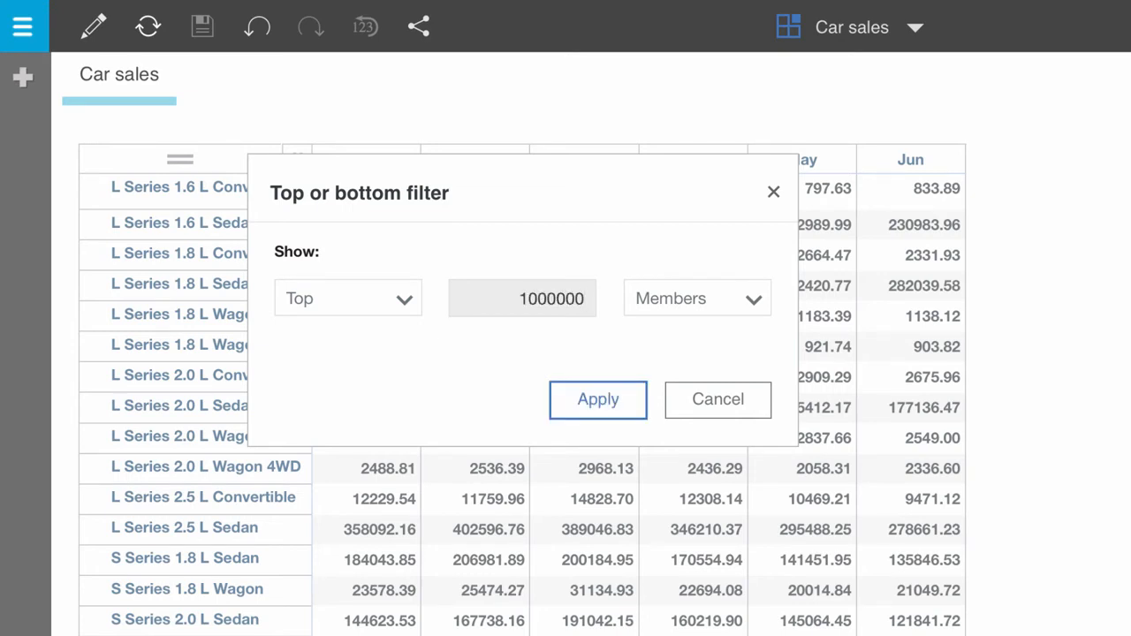
click(696, 297)
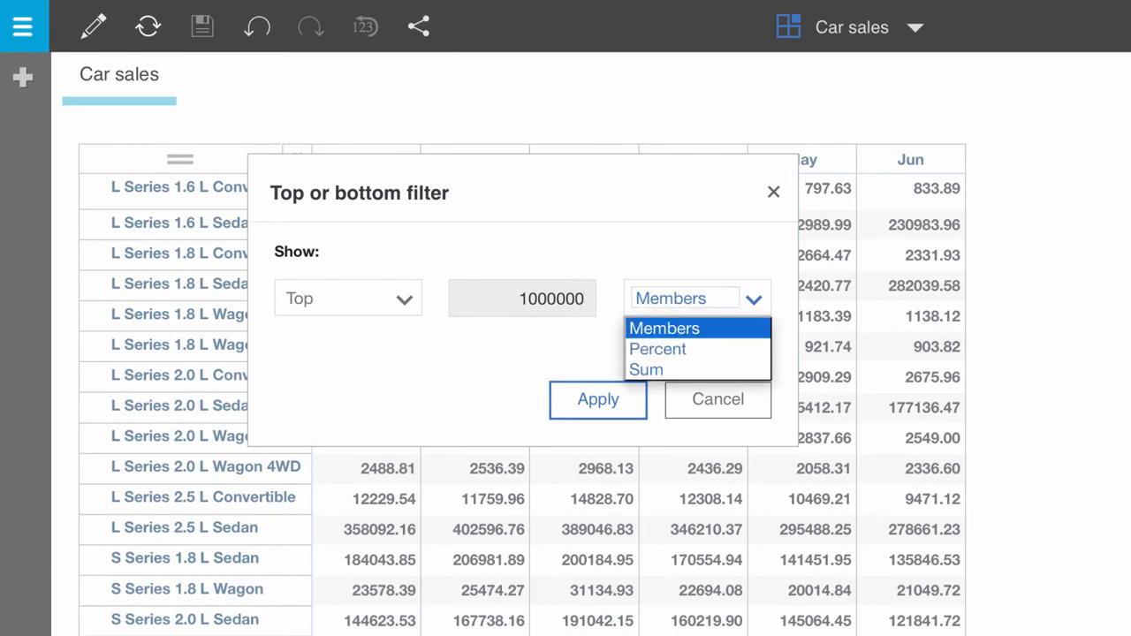
click(646, 369)
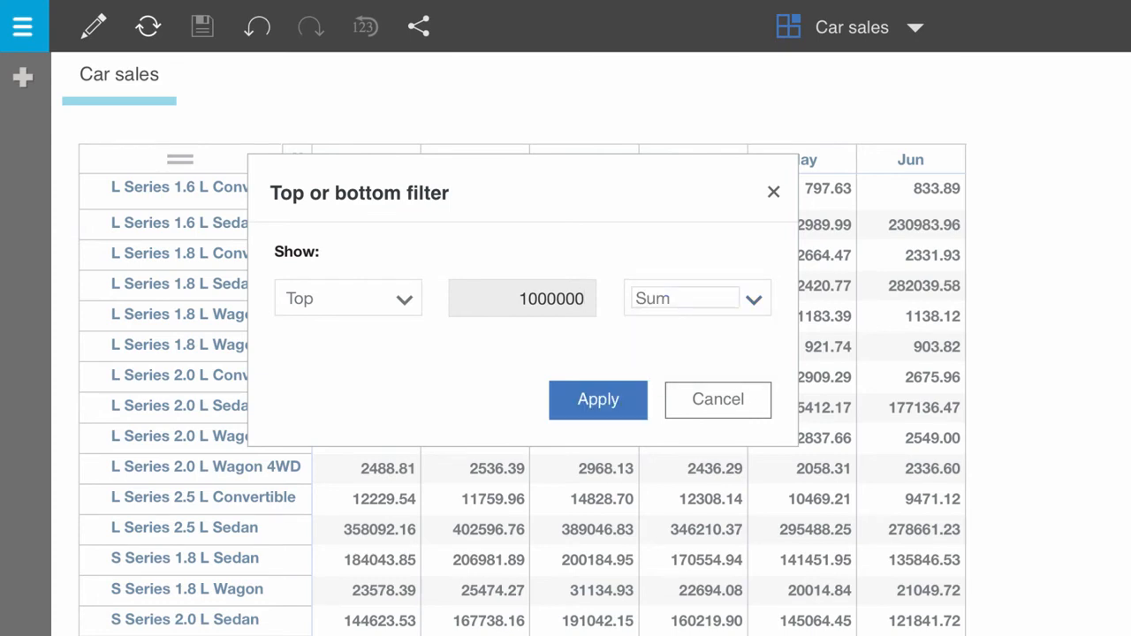